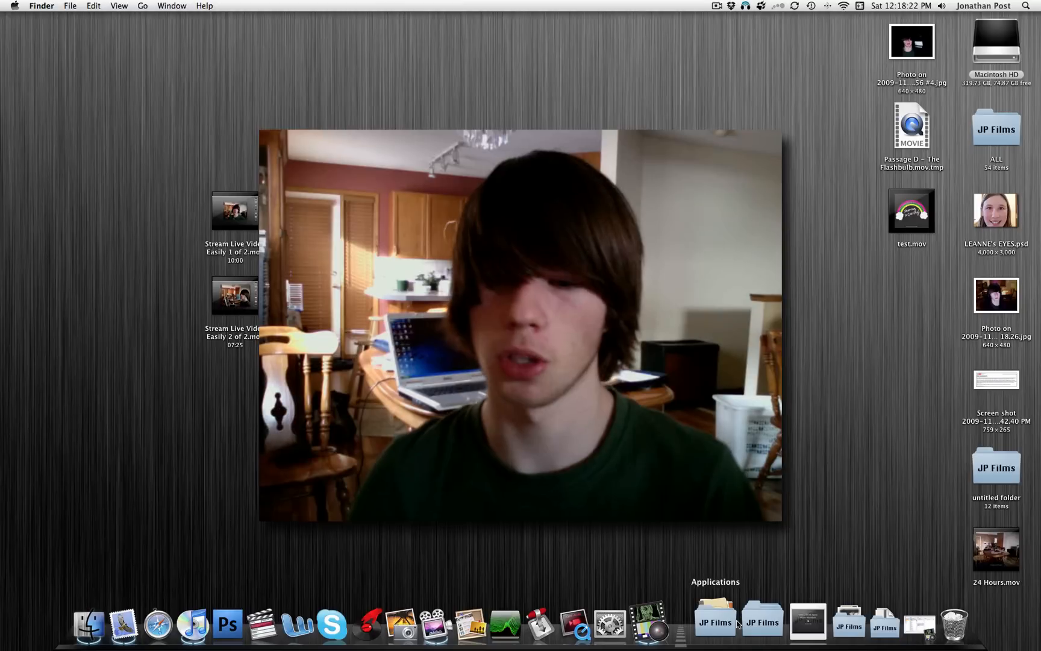
- Bring up the live My CamTwist camera window showing the desktop and position it
{"action": "left_click", "coordinate": [714, 622]}
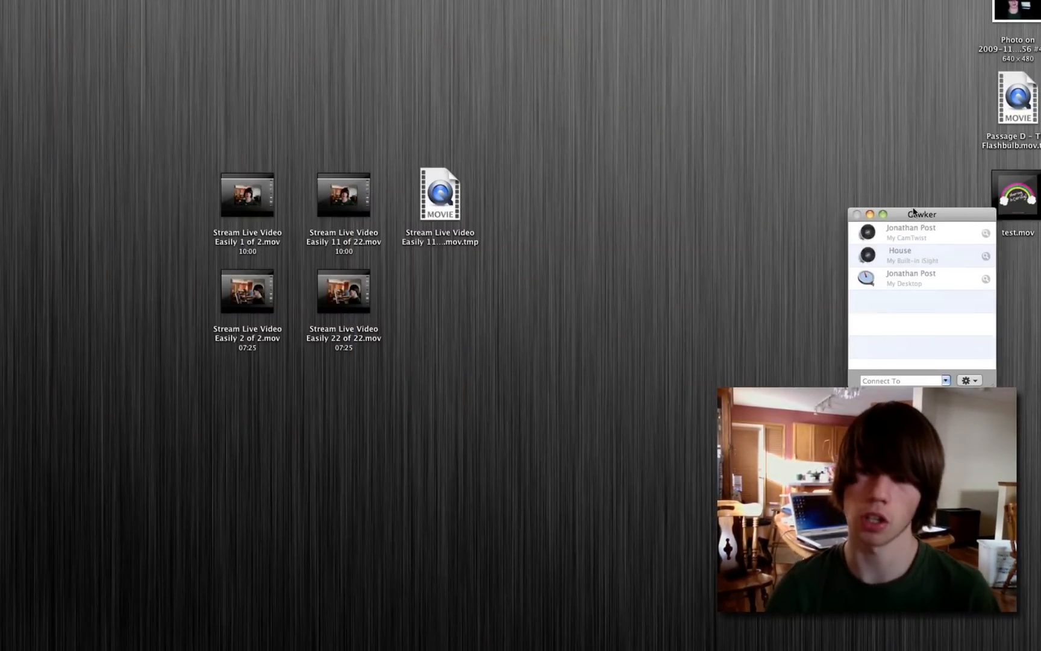
{"action": "double_click", "coordinate": [912, 231]}
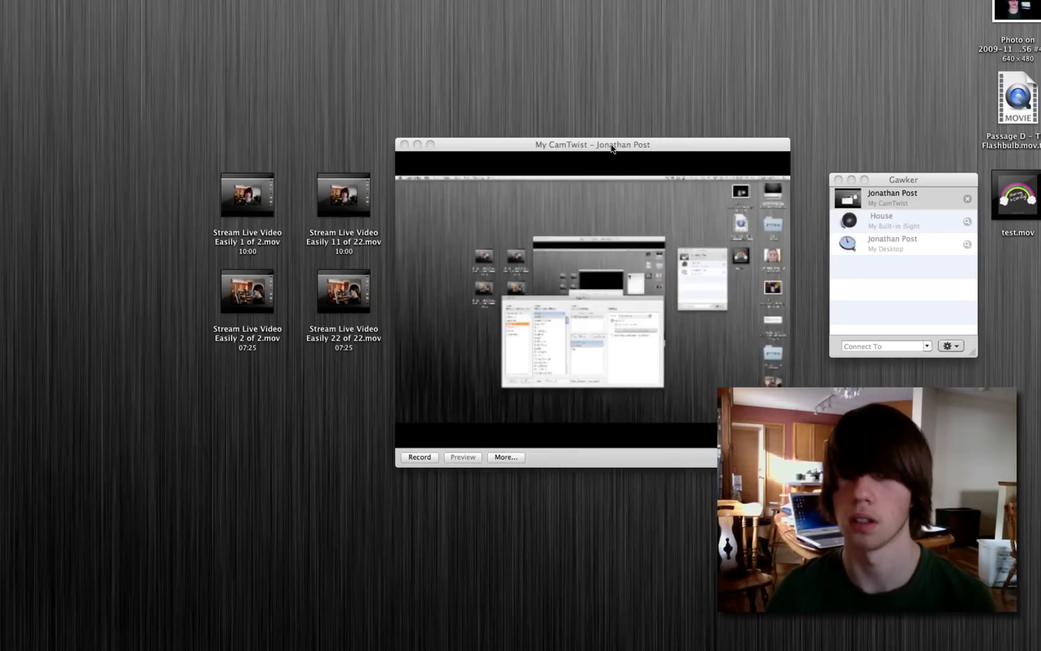
{"action": "left_click_drag", "start_coordinate": [592, 145], "coordinate": [571, 127]}
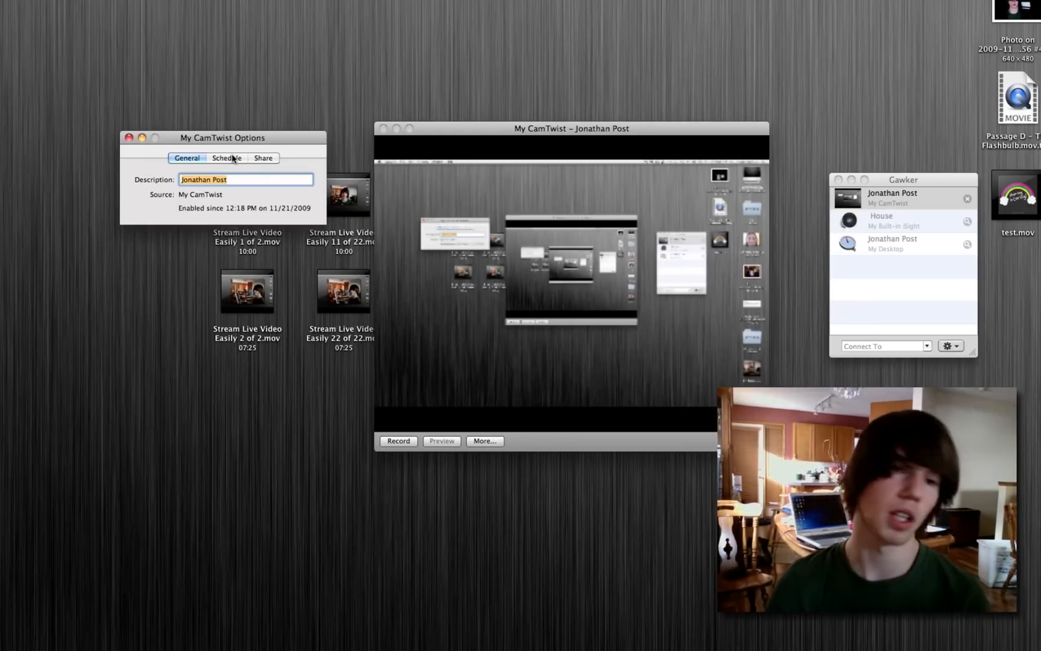
- Review the camera's Schedule, Share and General options, ending on the start-time schedule
{"action": "left_click", "coordinate": [227, 158]}
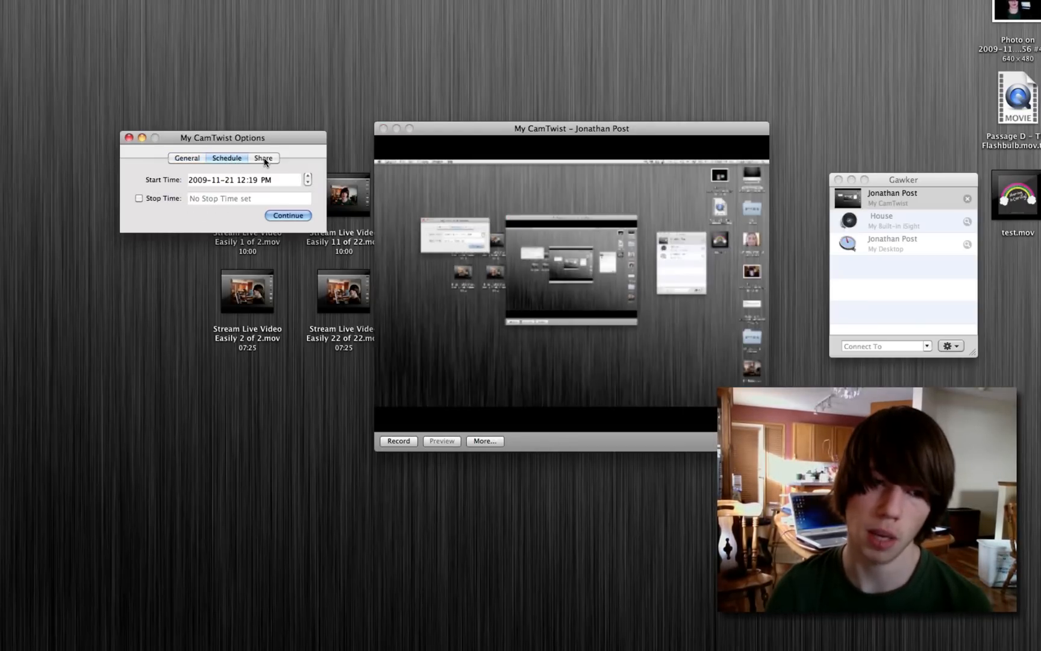
{"action": "left_click", "coordinate": [264, 158]}
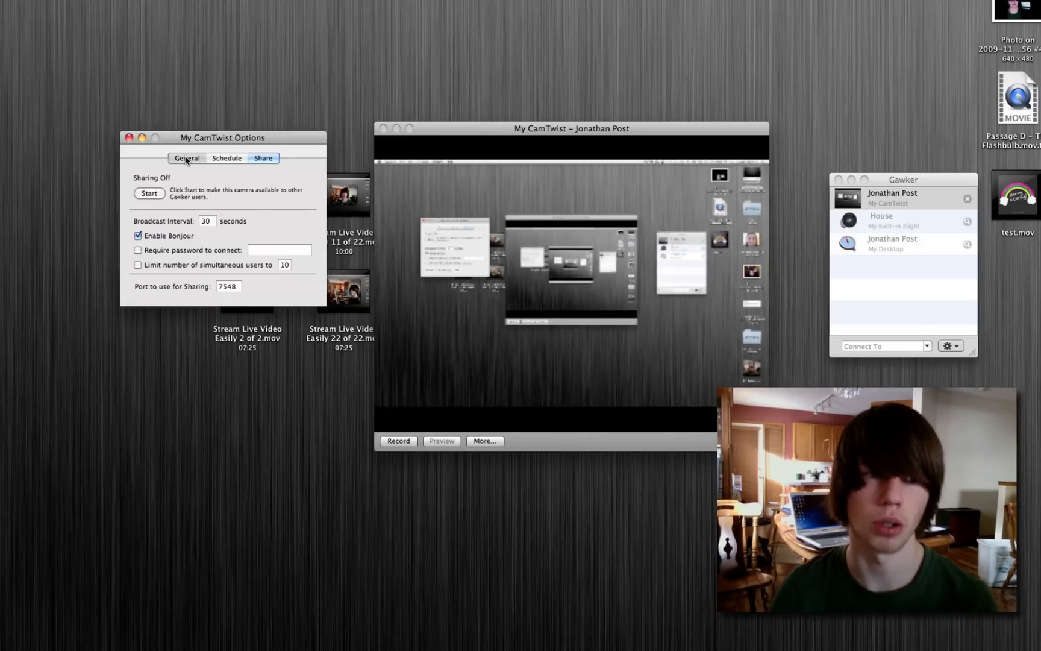
{"action": "left_click", "coordinate": [226, 158]}
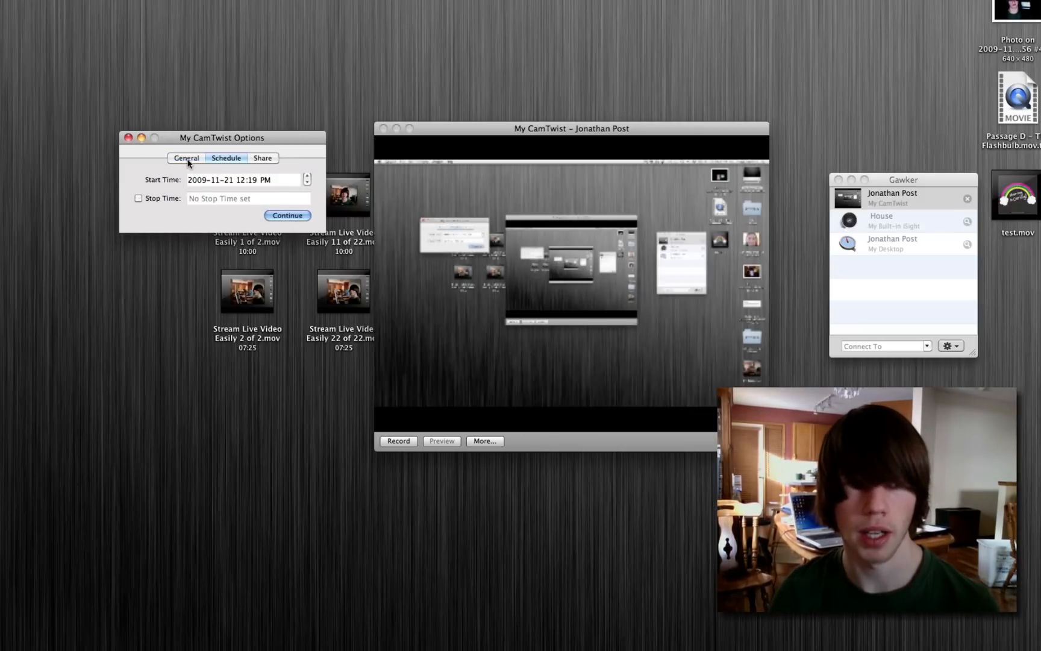
- Begin a time-lapse recording named test1 on the Desktop with a 3-second capture interval
{"action": "left_click", "coordinate": [289, 214]}
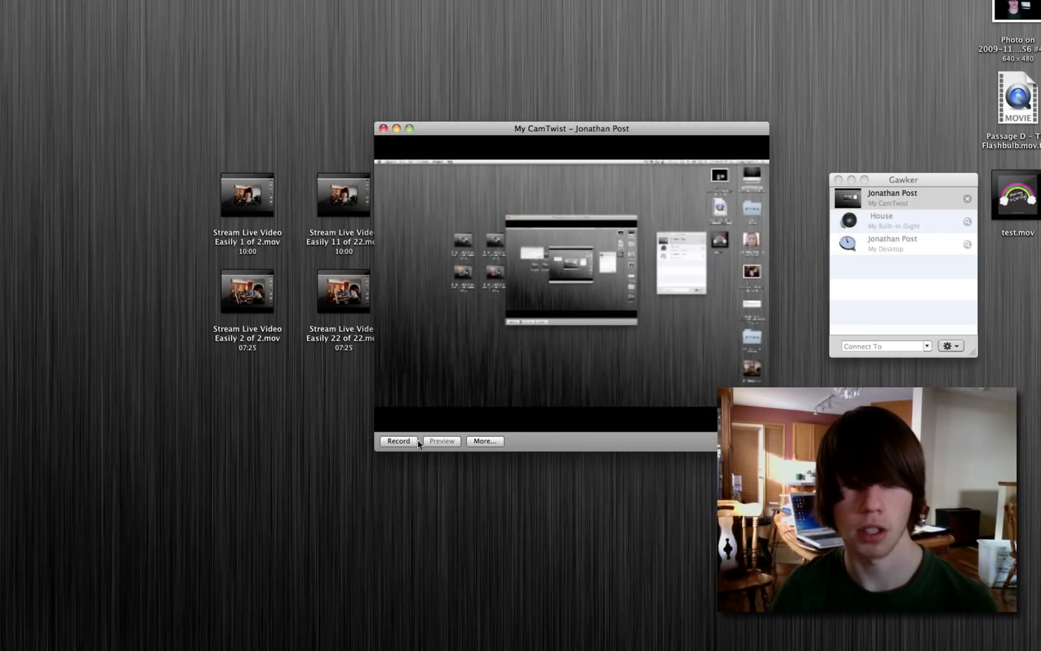
{"action": "left_click", "coordinate": [398, 441]}
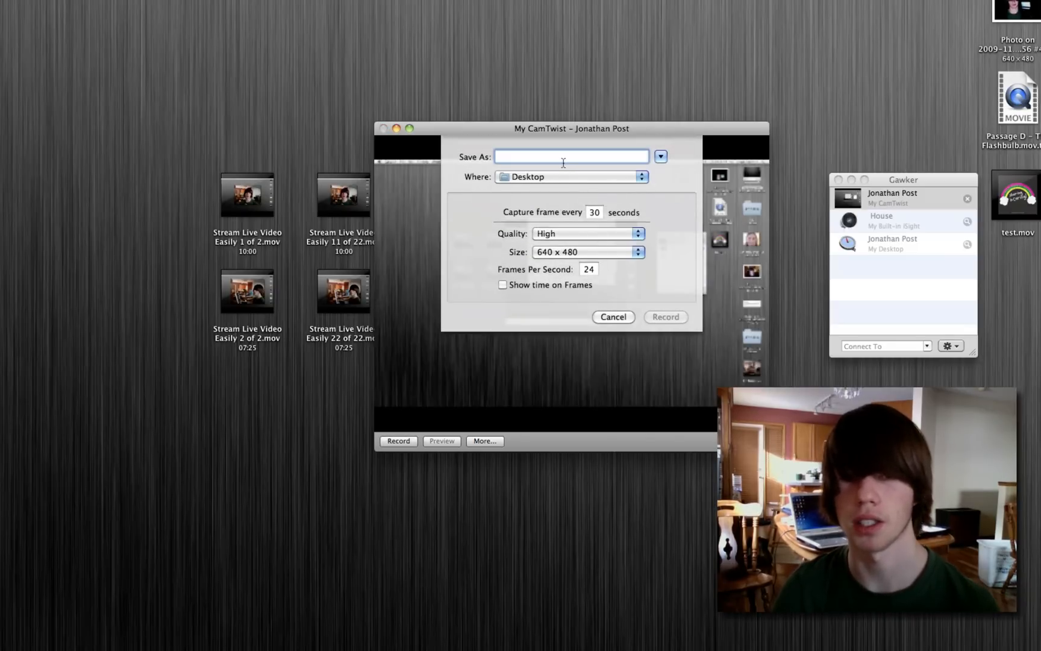
{"action": "type", "text": "test1"}
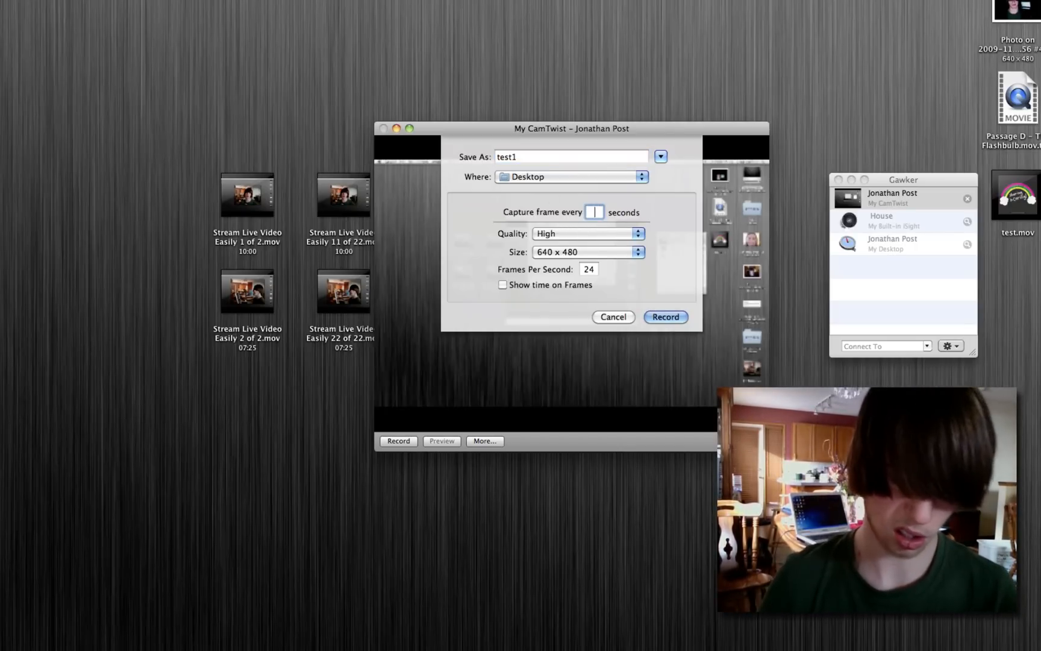
{"action": "type", "text": "3"}
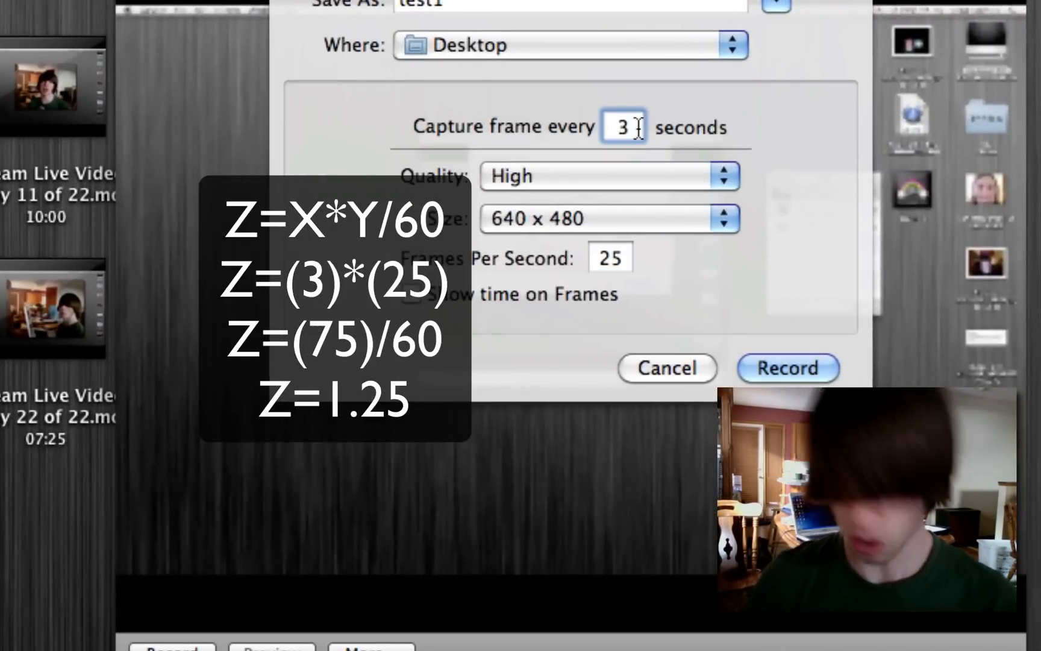
- Set playback to 25 frames per second and stamp the time on frames
{"action": "left_click", "coordinate": [611, 258]}
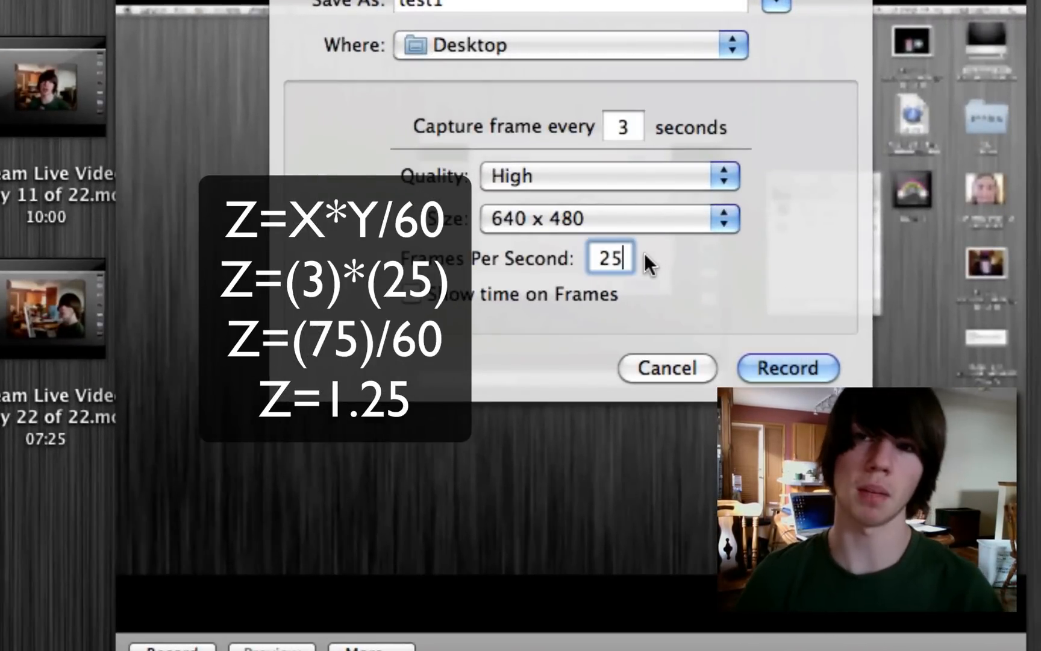
{"action": "mouse_move", "coordinate": [640, 295]}
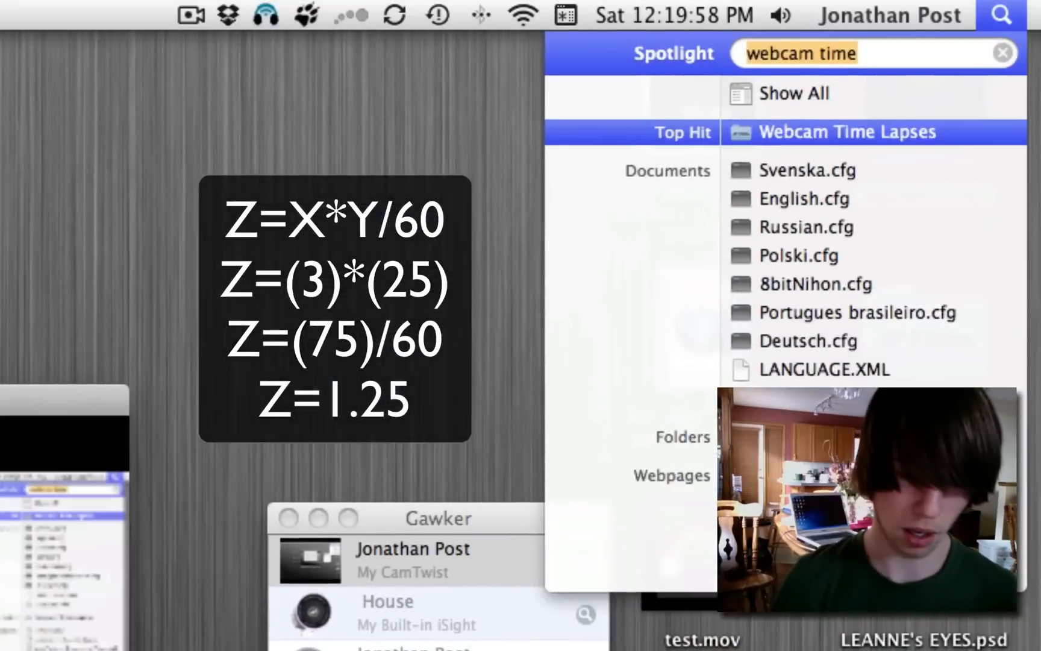
{"action": "type", "text": "3*25/"}
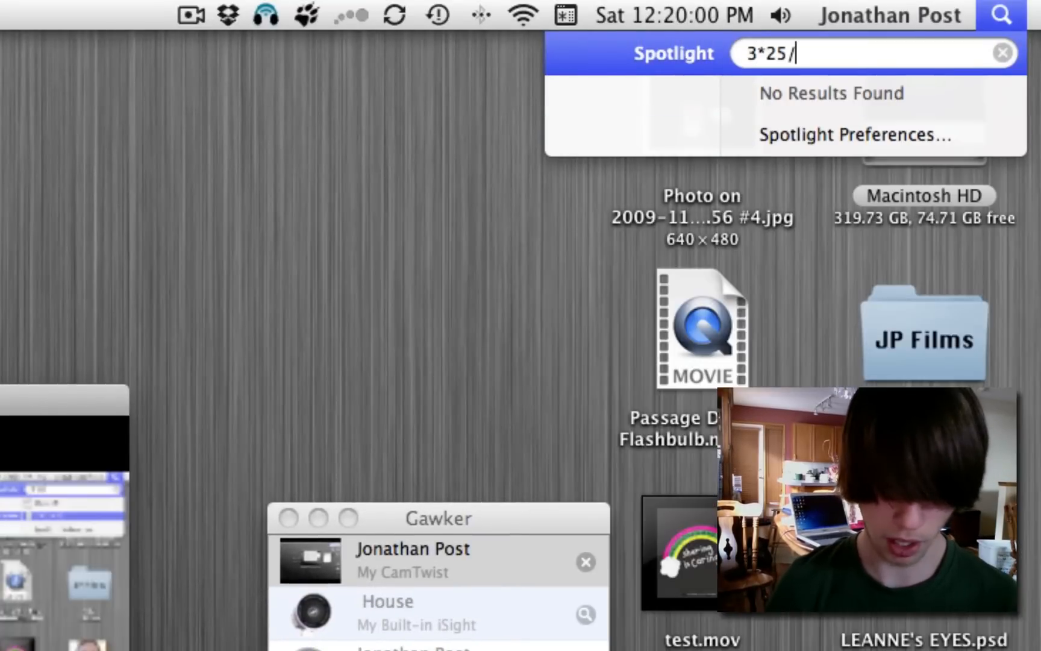
{"action": "type", "text": "60"}
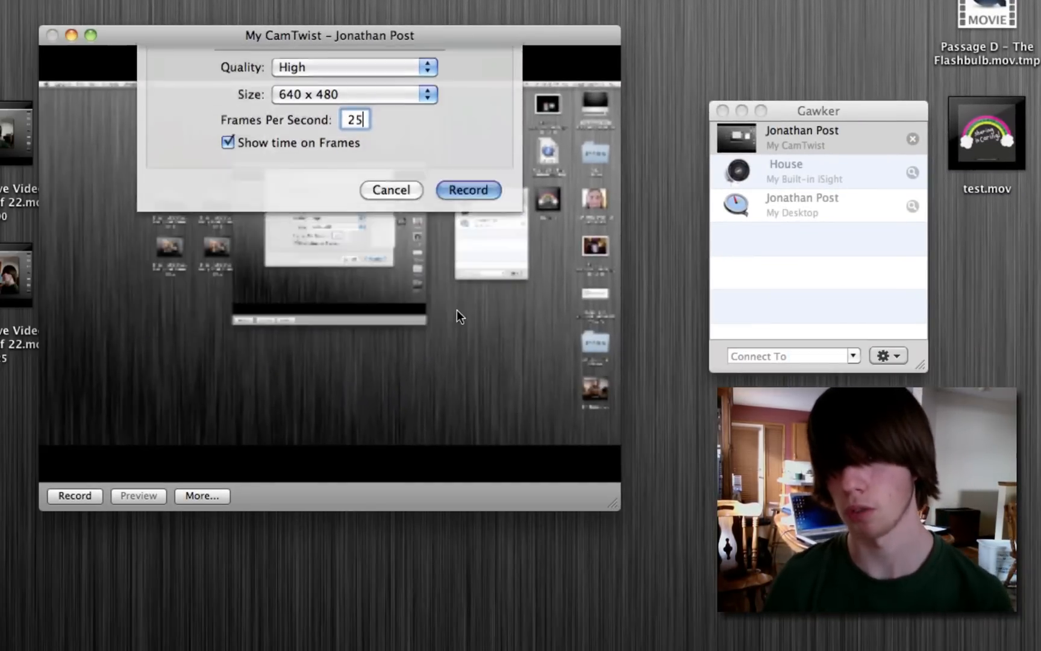
- Record a few captures and stop, producing test1.mov on the Desktop
{"action": "left_click", "coordinate": [469, 190]}
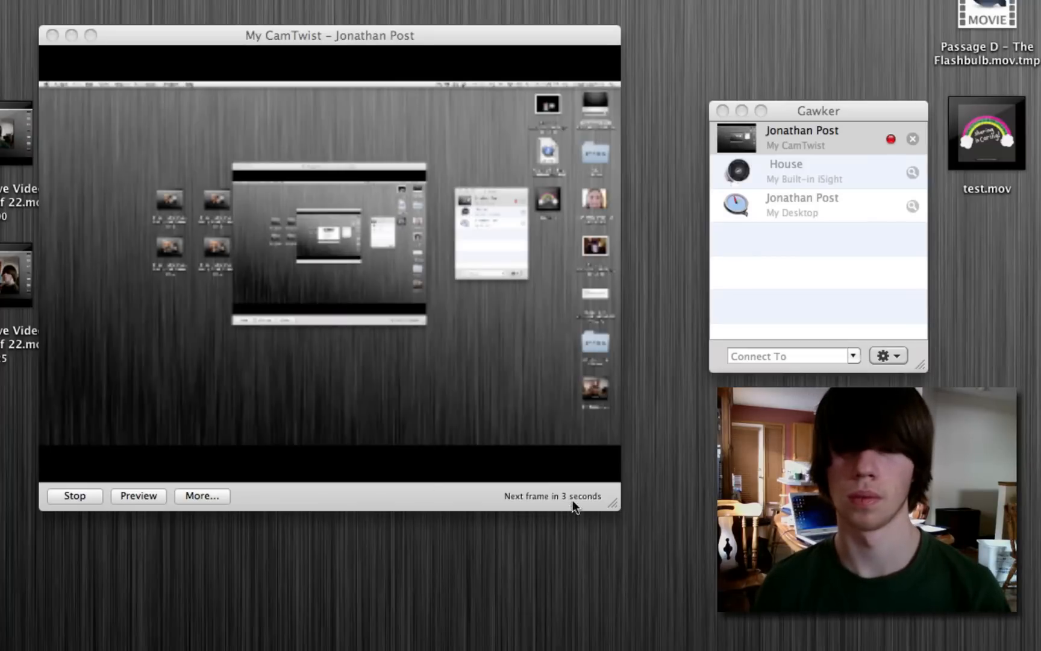
{"action": "left_click", "coordinate": [74, 496]}
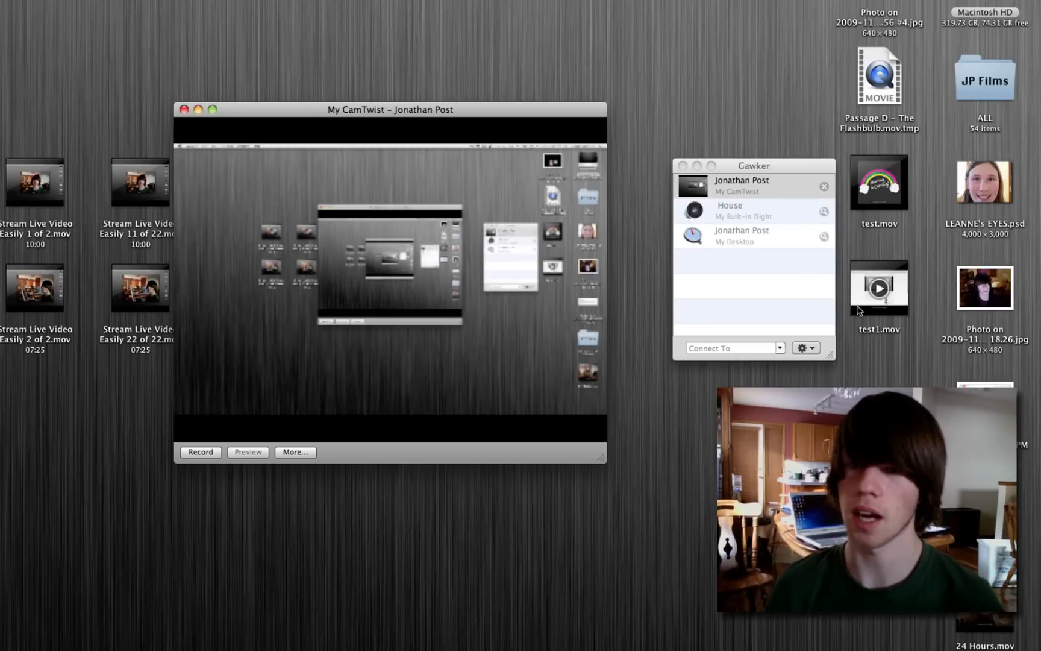
- Play test1.mov in QuickTime Player through to 00:00:03
{"action": "left_click", "coordinate": [880, 289]}
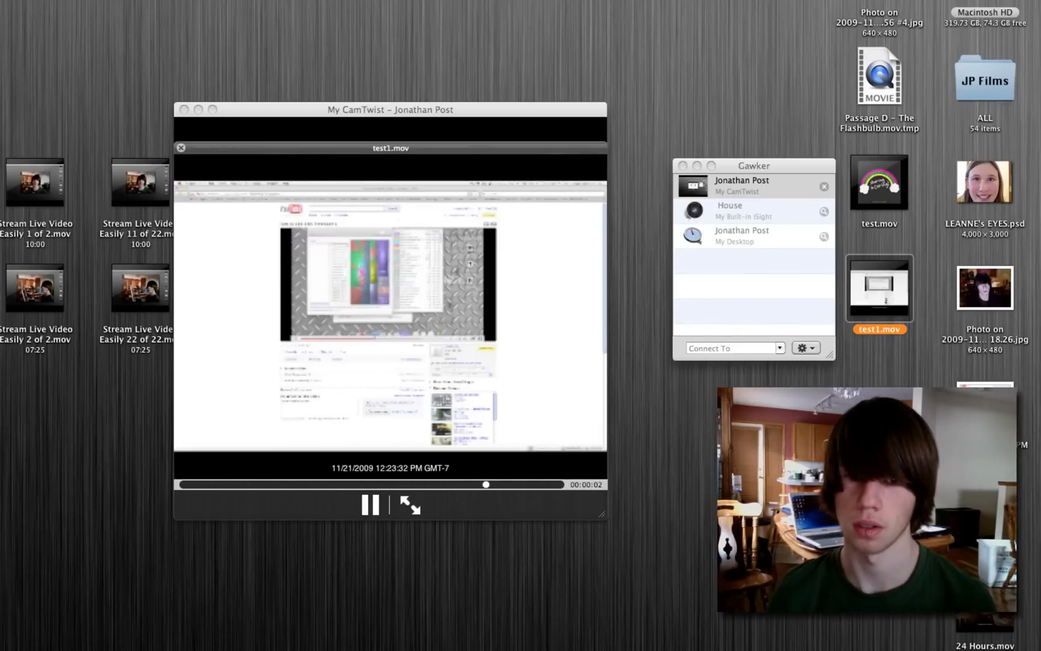
{"action": "left_click", "coordinate": [371, 505]}
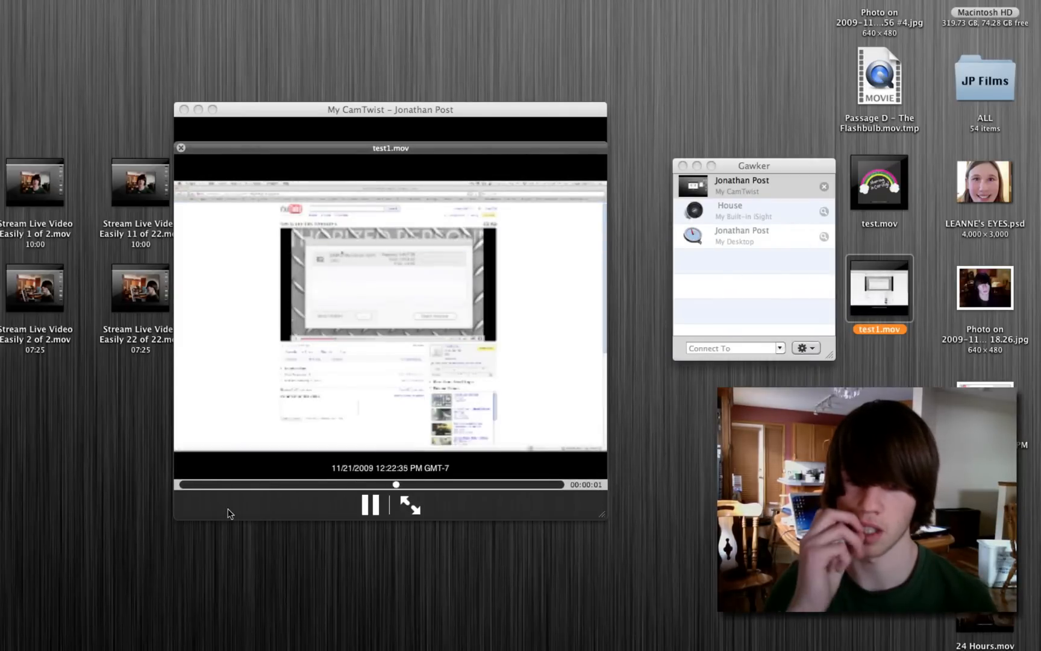
{"action": "left_click", "coordinate": [370, 505]}
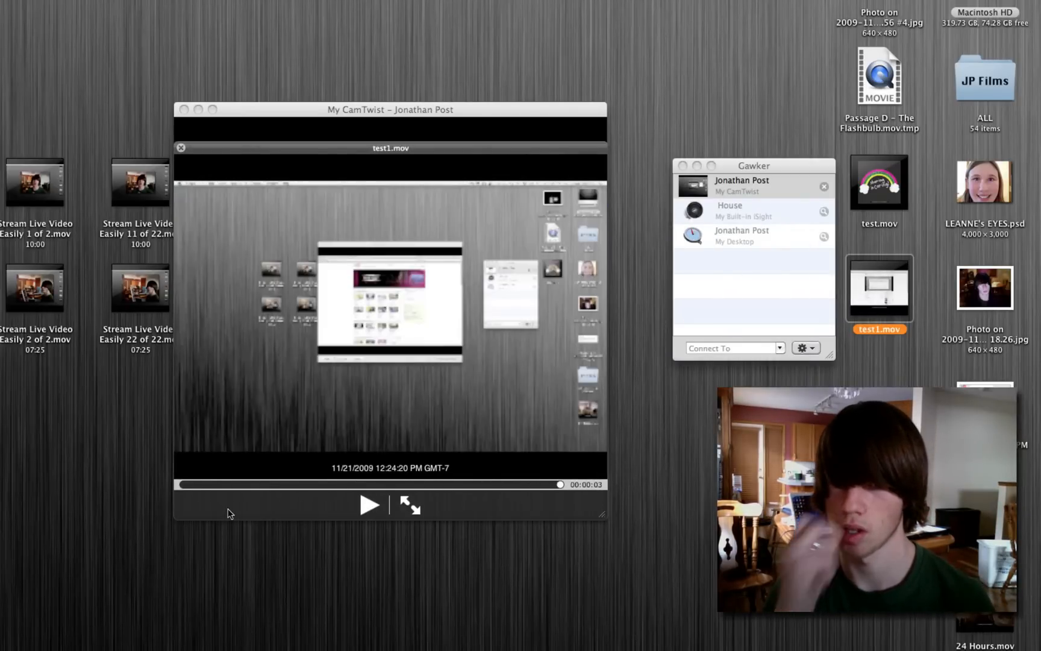
{"action": "left_click", "coordinate": [370, 505]}
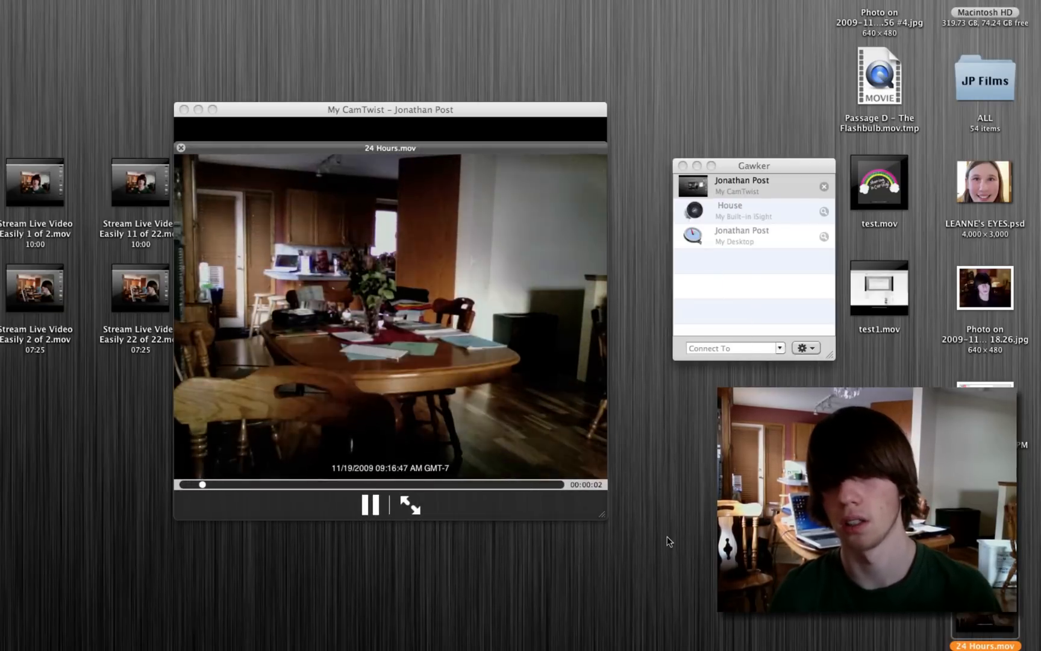
- Scrub the 24 Hours.mov playhead forward to an early-afternoon frame
{"action": "left_click_drag", "start_coordinate": [202, 484], "coordinate": [268, 485]}
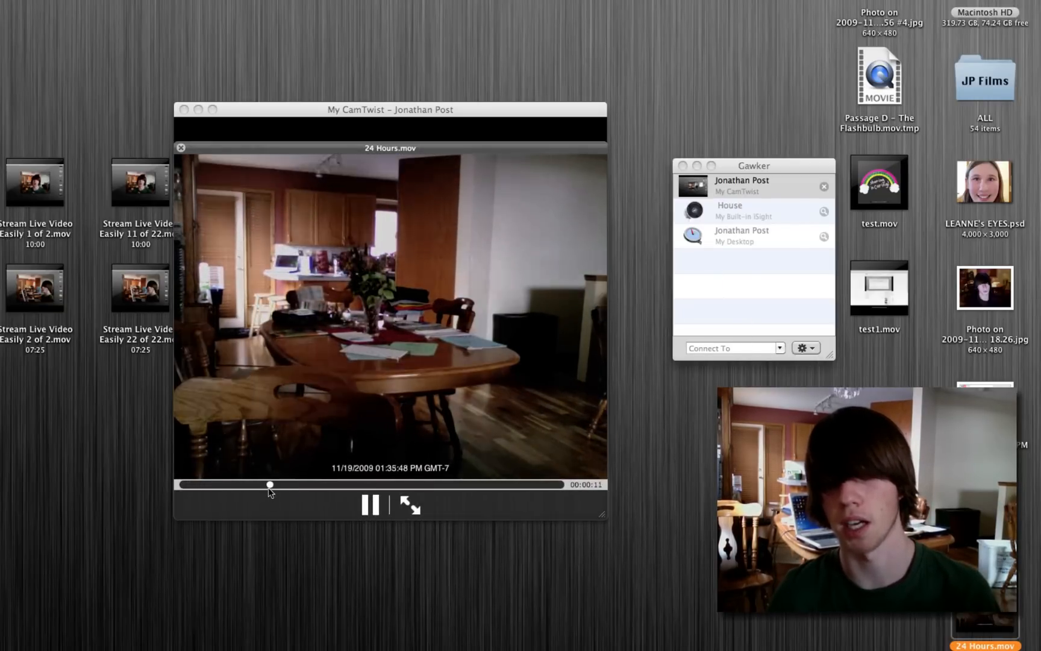